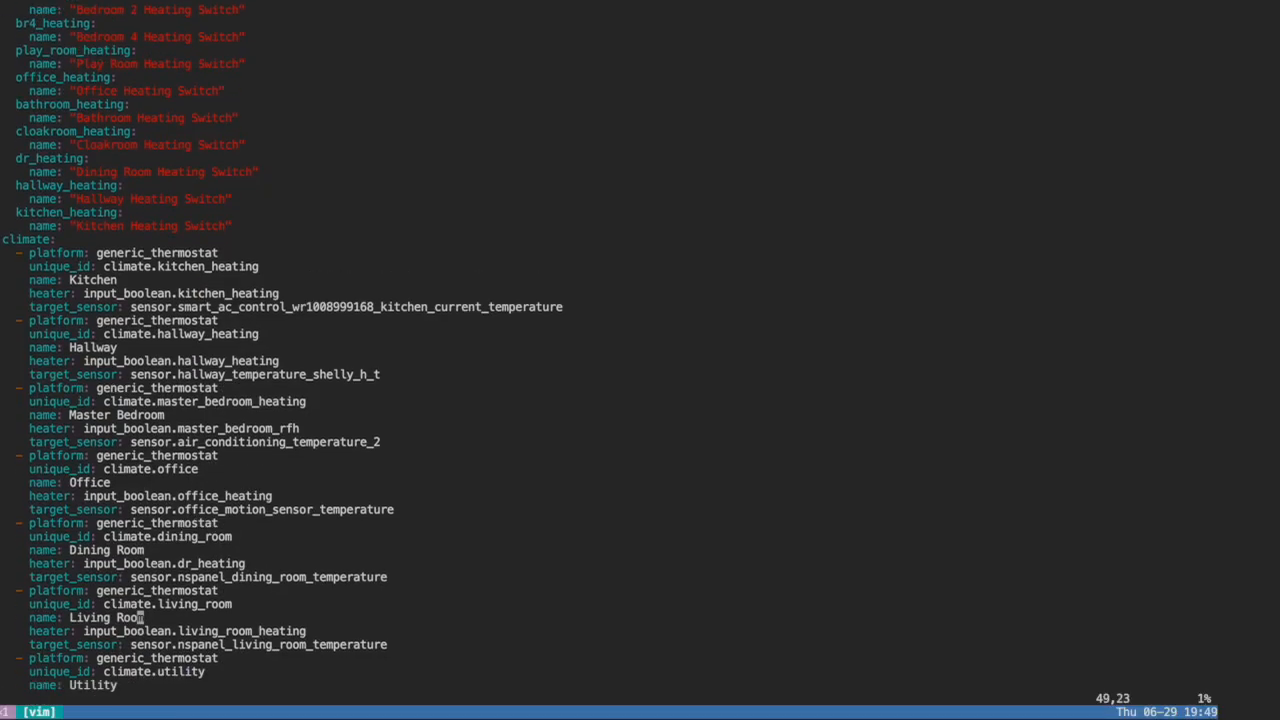
Add a '- boost' tariff line under daily_space_heating_energy and monthly_space_heating_energy.
{"action": "scroll", "scroll_direction": "down", "scroll_amount": 3}
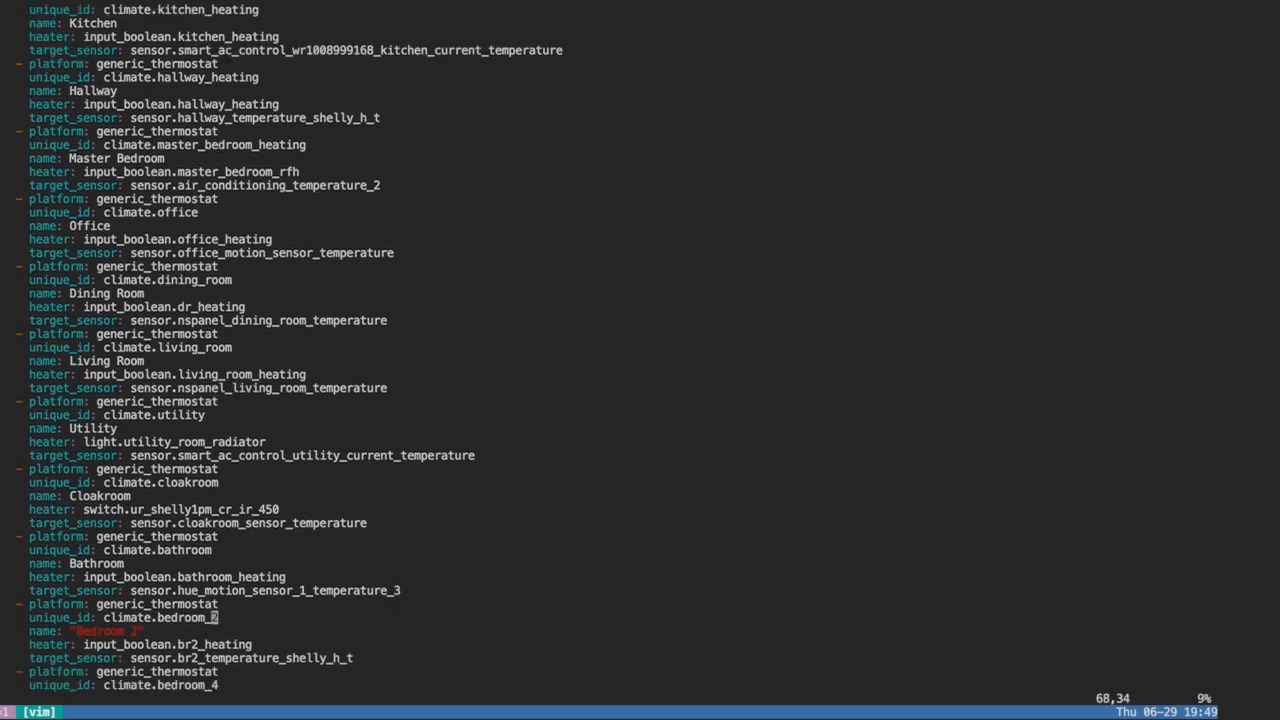
{"action": "scroll", "scroll_direction": "down", "scroll_amount": 3}
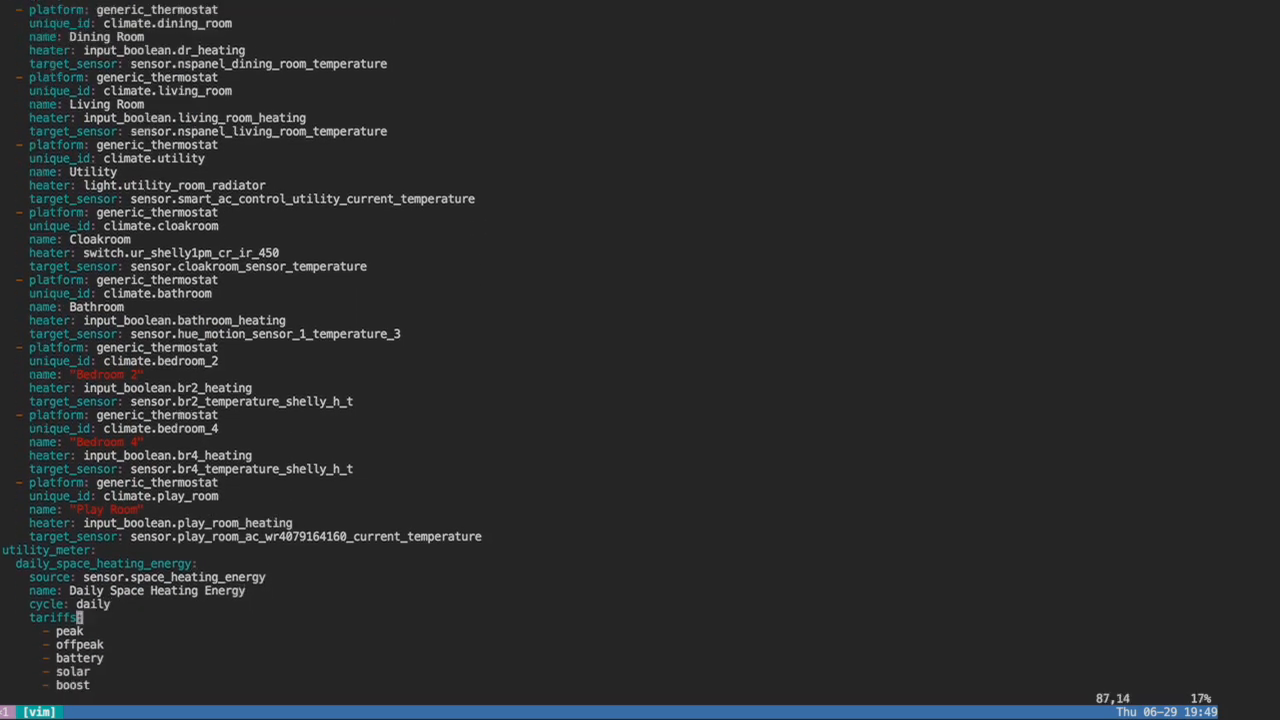
{"action": "scroll", "scroll_direction": "down", "scroll_amount": 3}
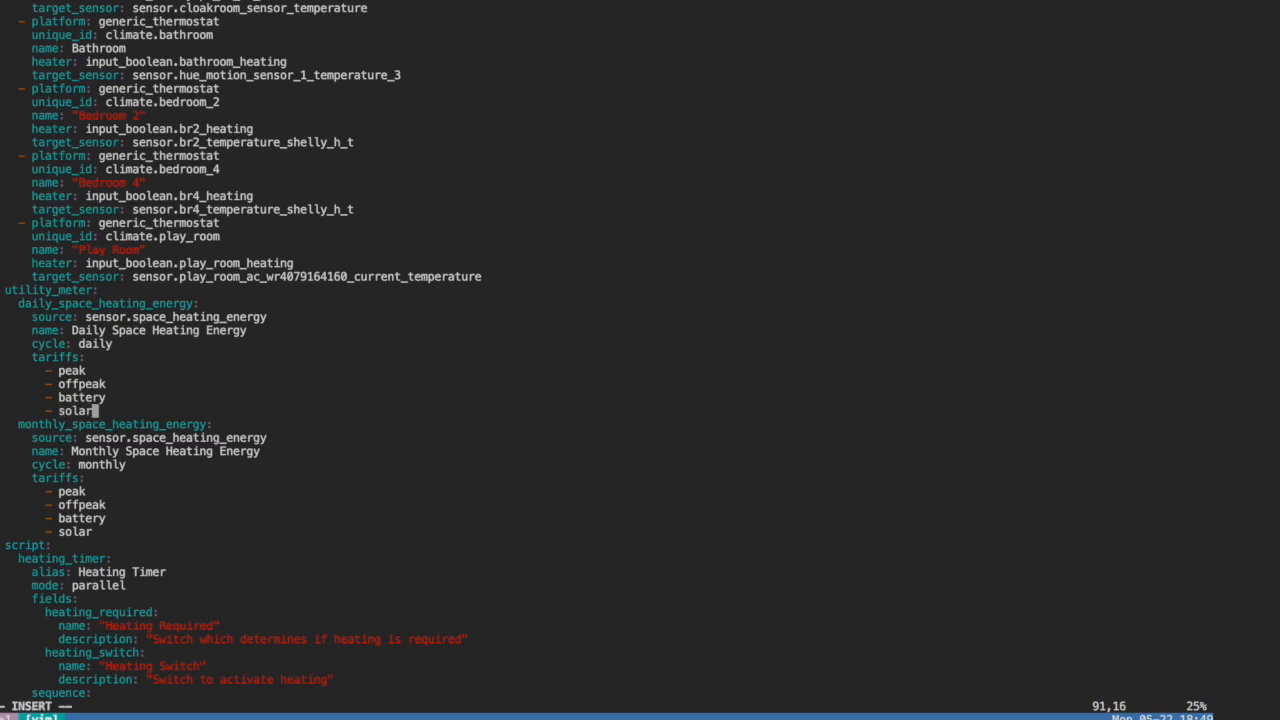
{"action": "type", "text": "boo"}
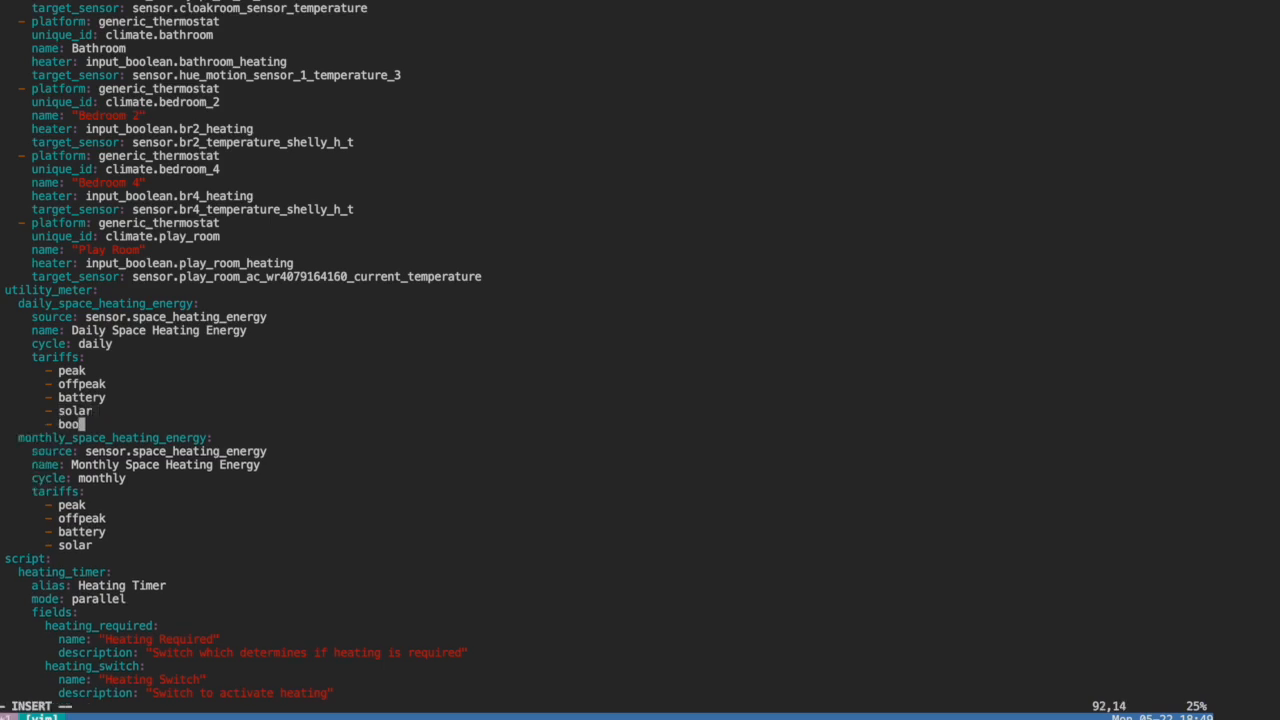
{"action": "type", "text": "st"}
{"action": "type", "text": "- b"}
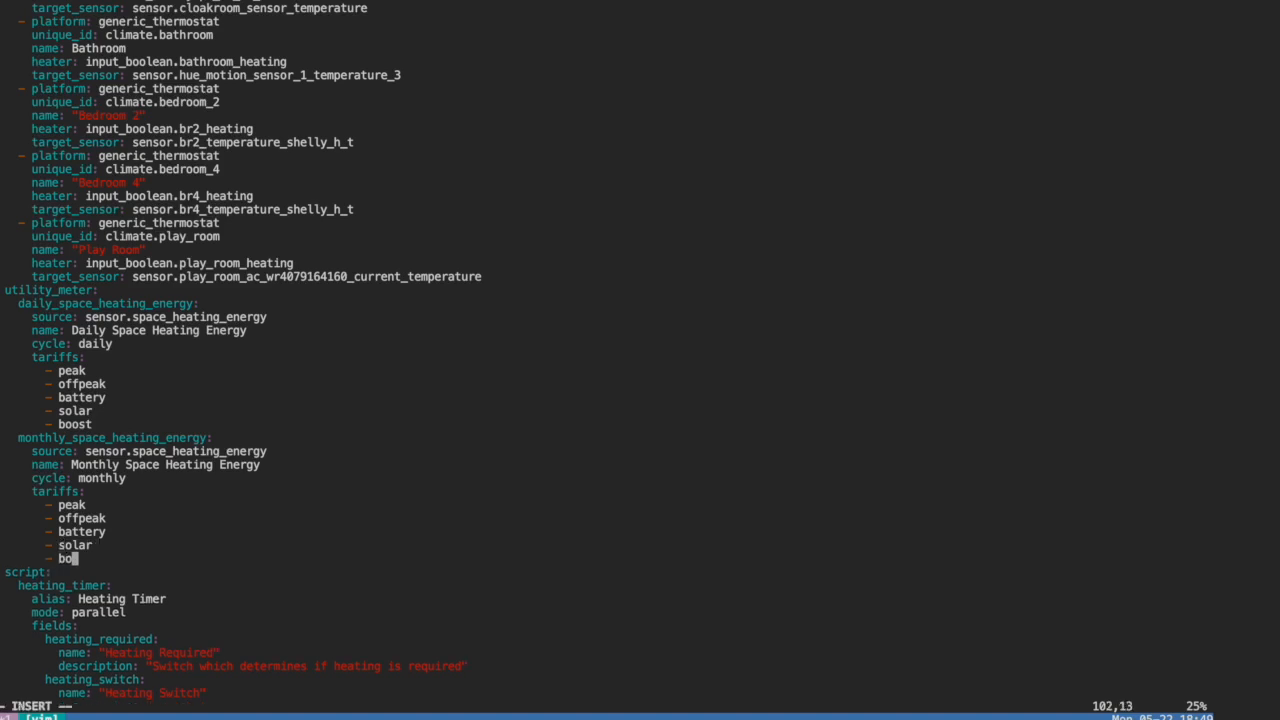
{"action": "type", "text": "osr"}
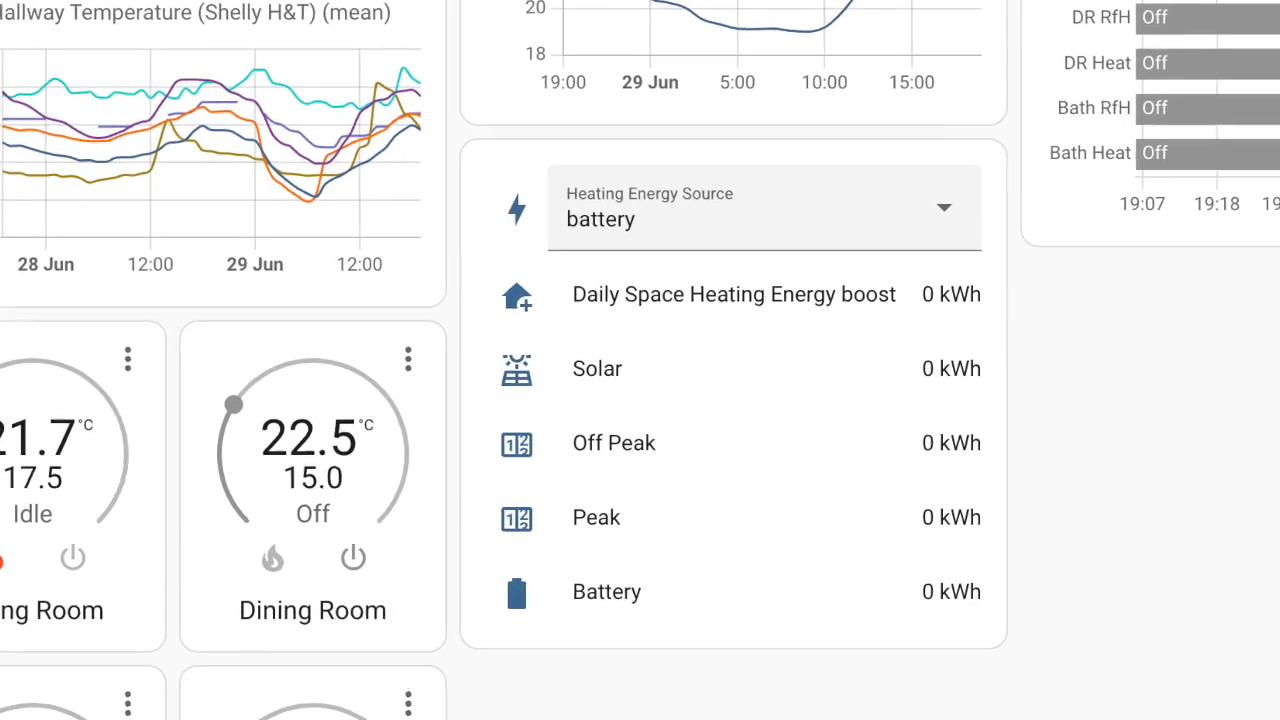
{"action": "scroll", "scroll_direction": "down", "scroll_amount": 3}
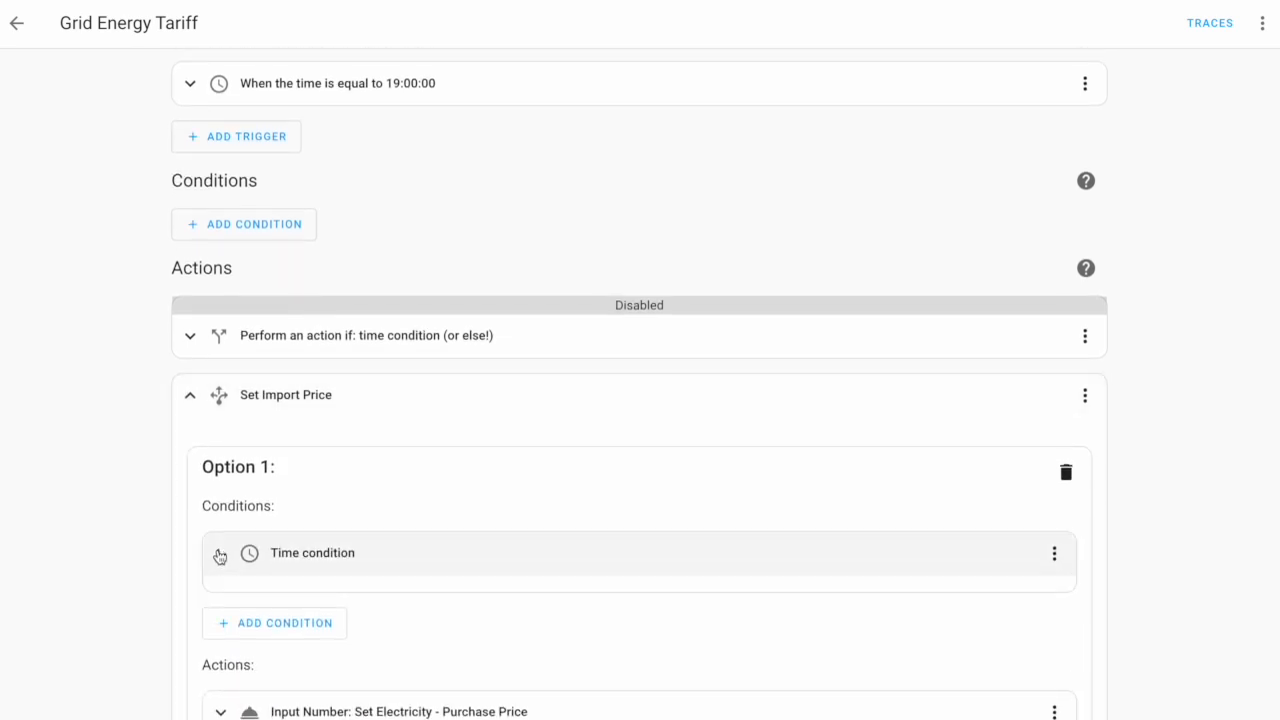
Reveal the time windows of Options 1 and 2 and Option 2's purchase price.
{"action": "left_click", "coordinate": [312, 552]}
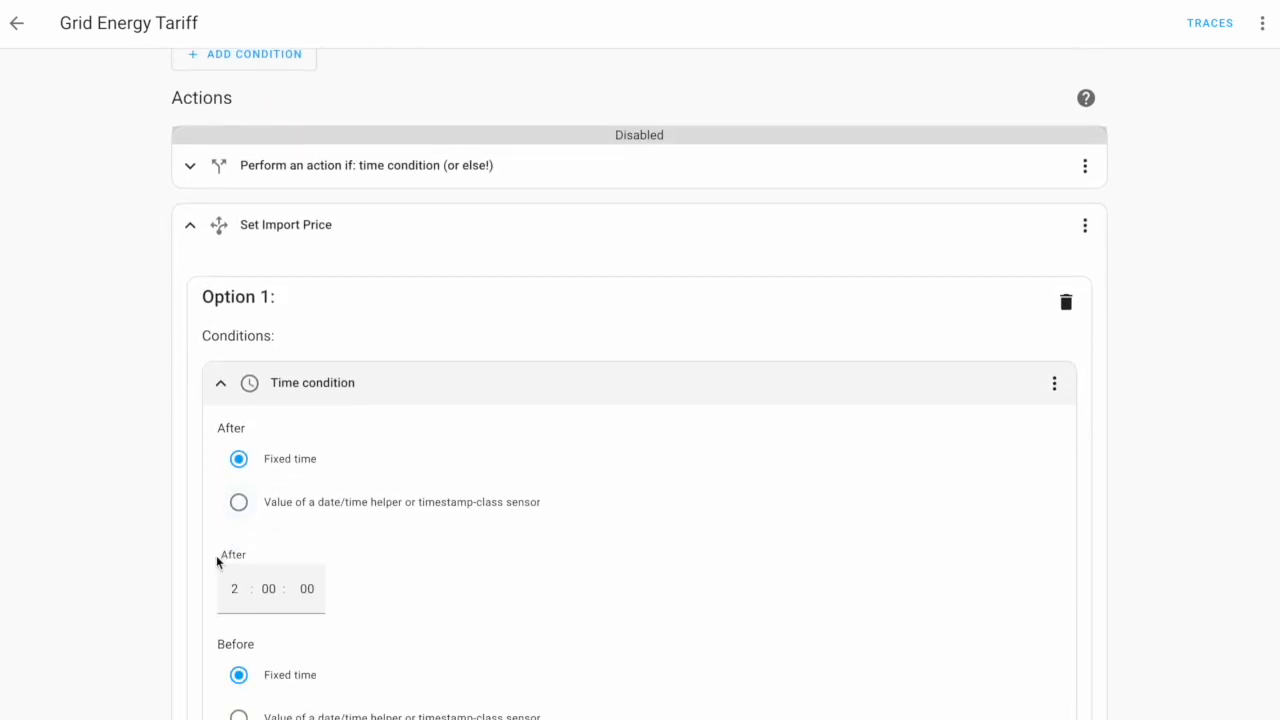
{"action": "scroll", "scroll_direction": "down", "scroll_amount": 3}
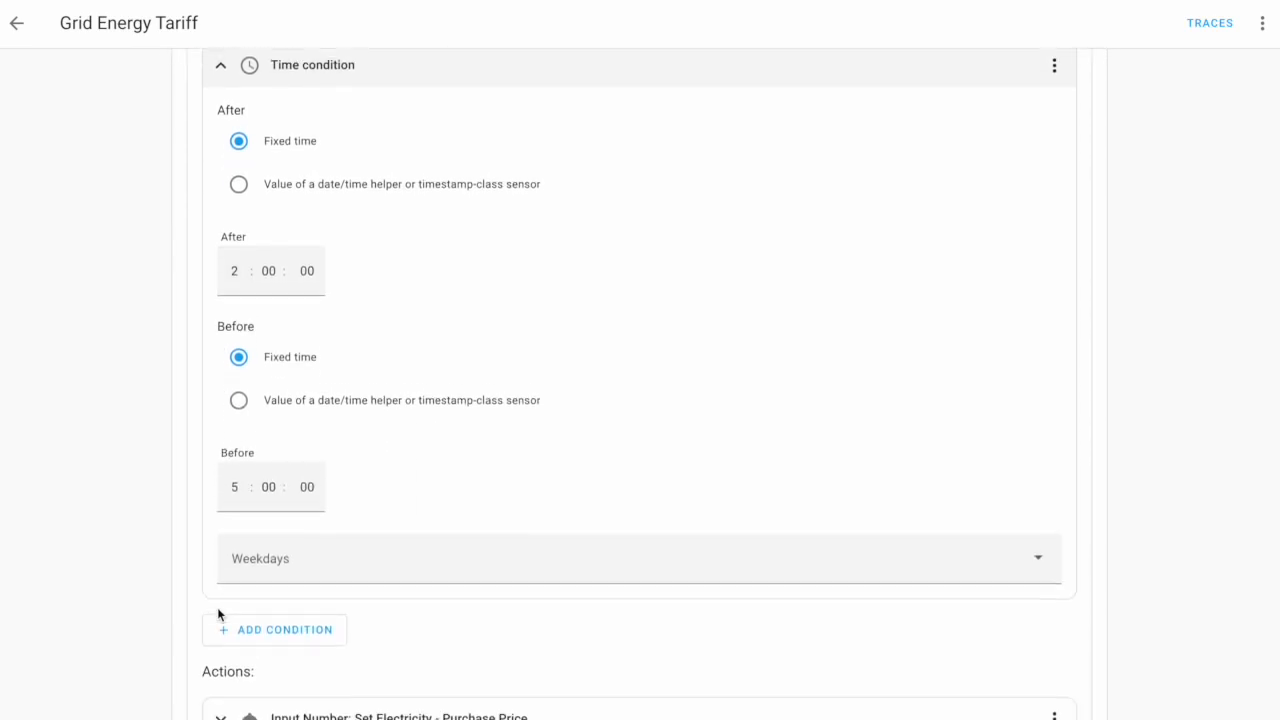
{"action": "scroll", "scroll_direction": "down", "scroll_amount": 3}
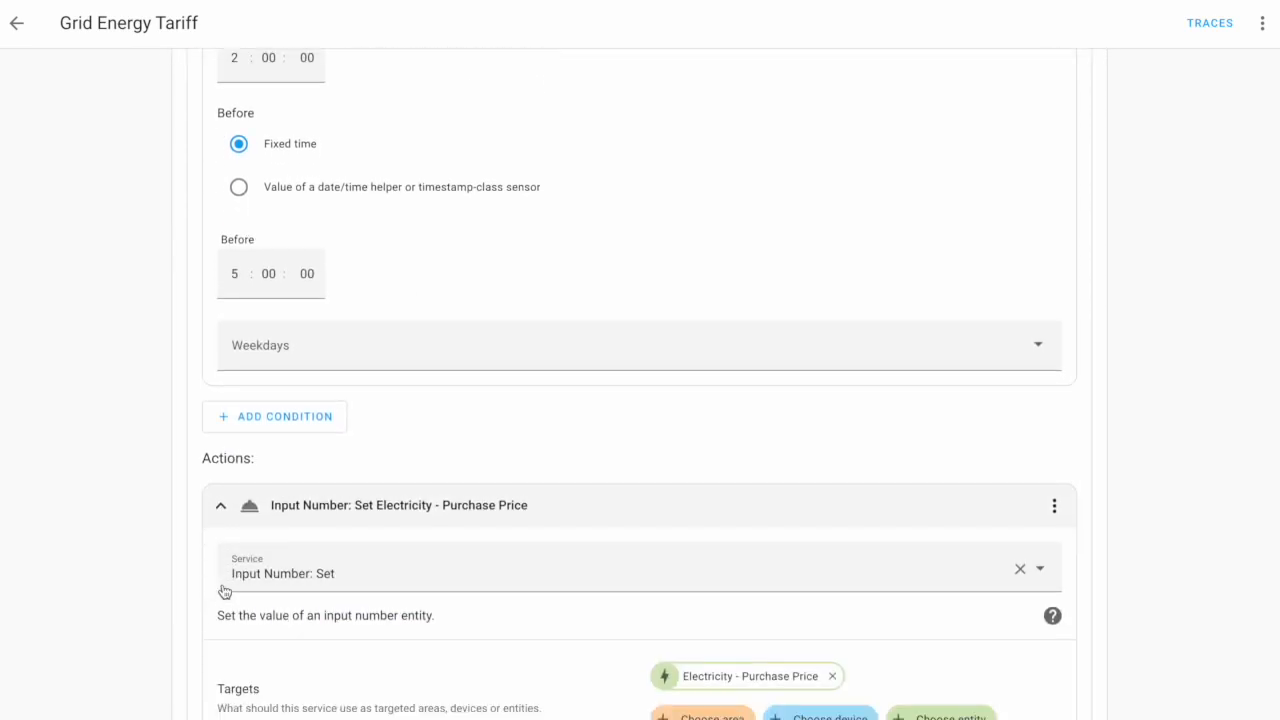
{"action": "scroll", "scroll_direction": "down", "scroll_amount": 3}
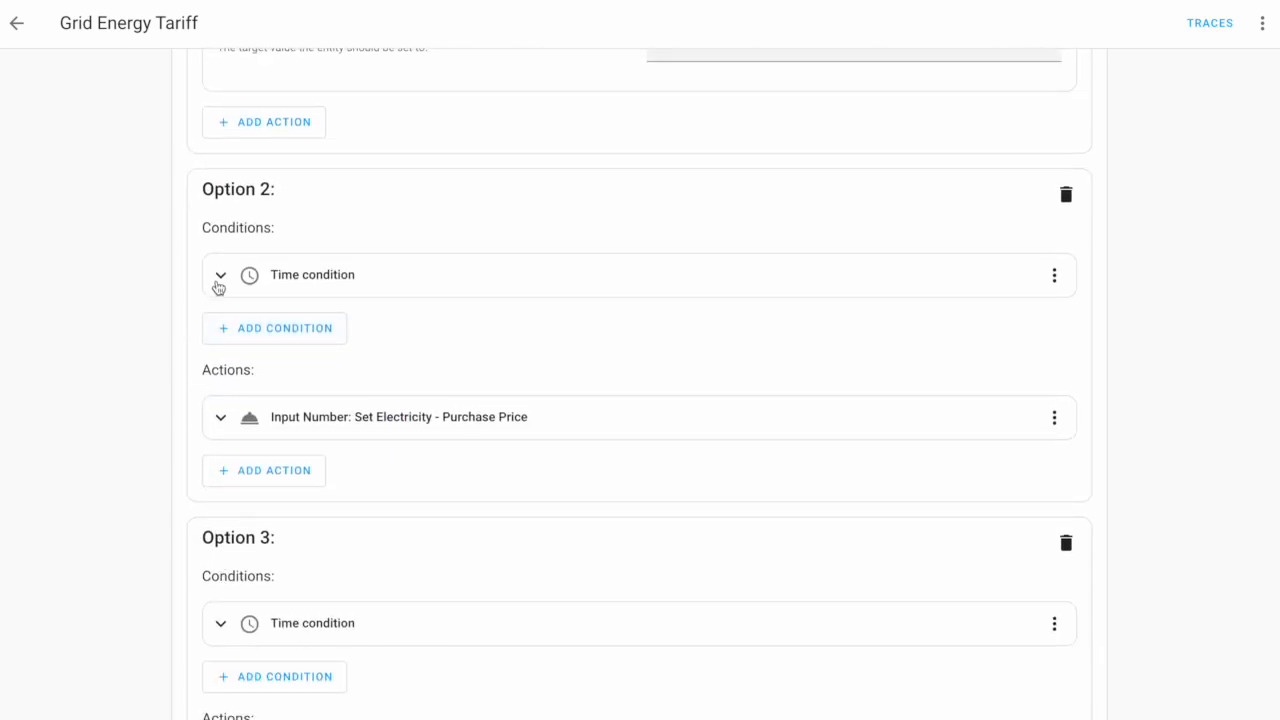
{"action": "left_click", "coordinate": [220, 276]}
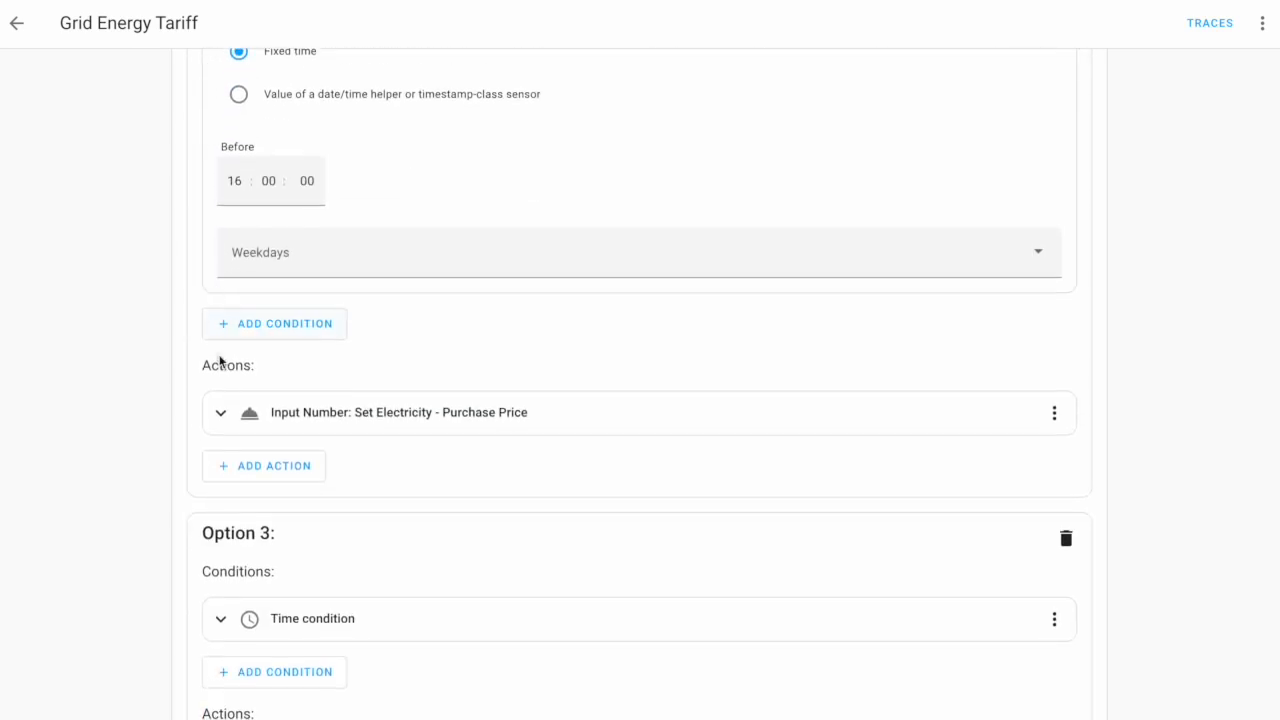
{"action": "left_click", "coordinate": [640, 412]}
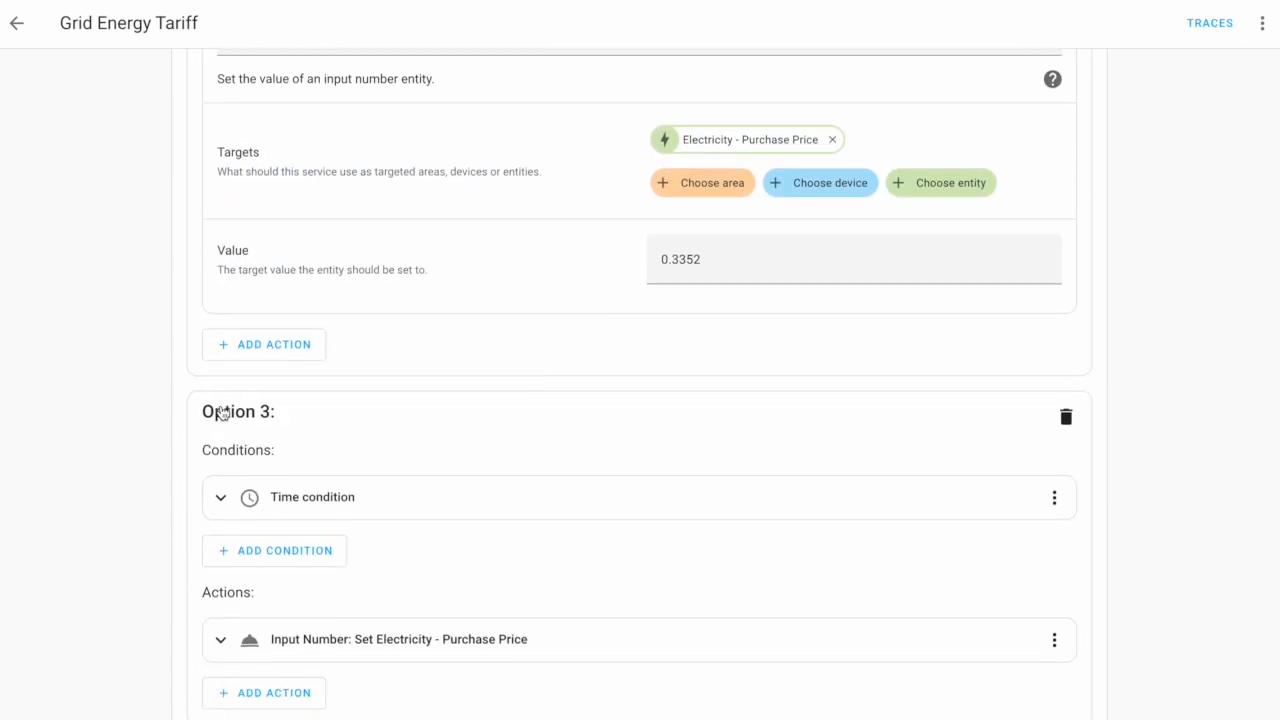
Reveal Option 3's time window and Option 4's electricity purchase price.
{"action": "left_click", "coordinate": [220, 496]}
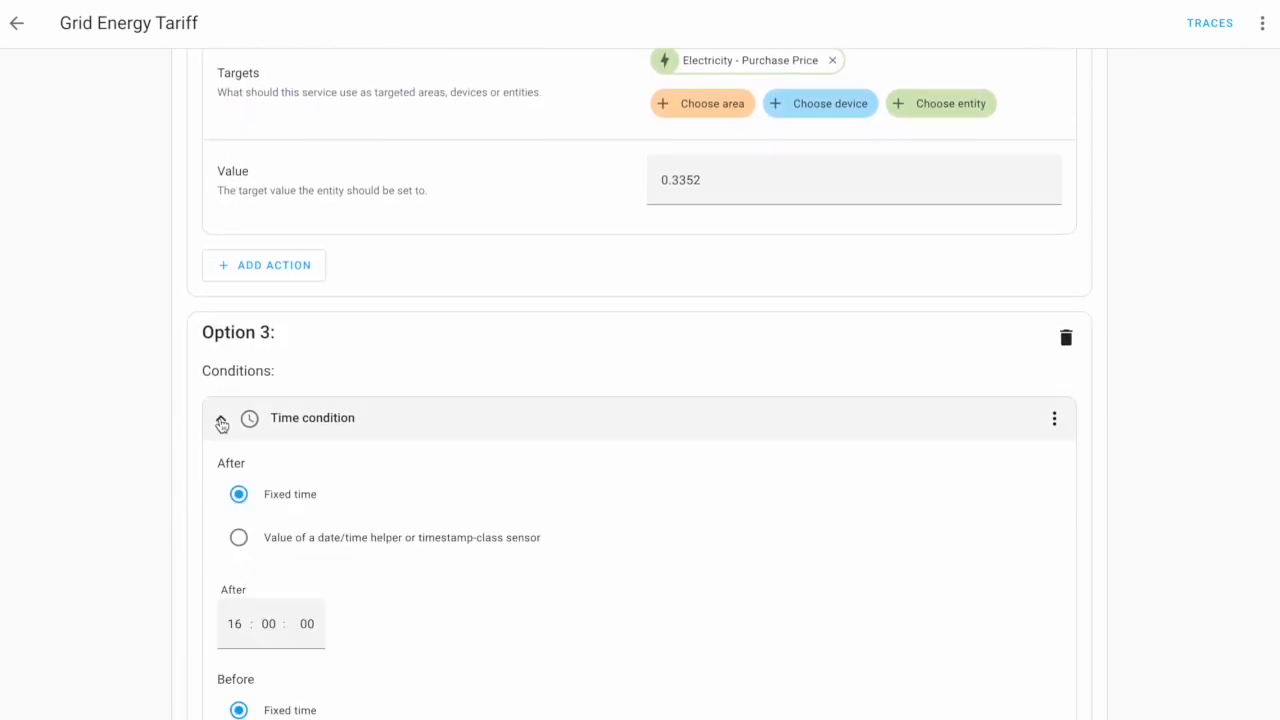
{"action": "scroll", "scroll_direction": "down", "scroll_amount": 3}
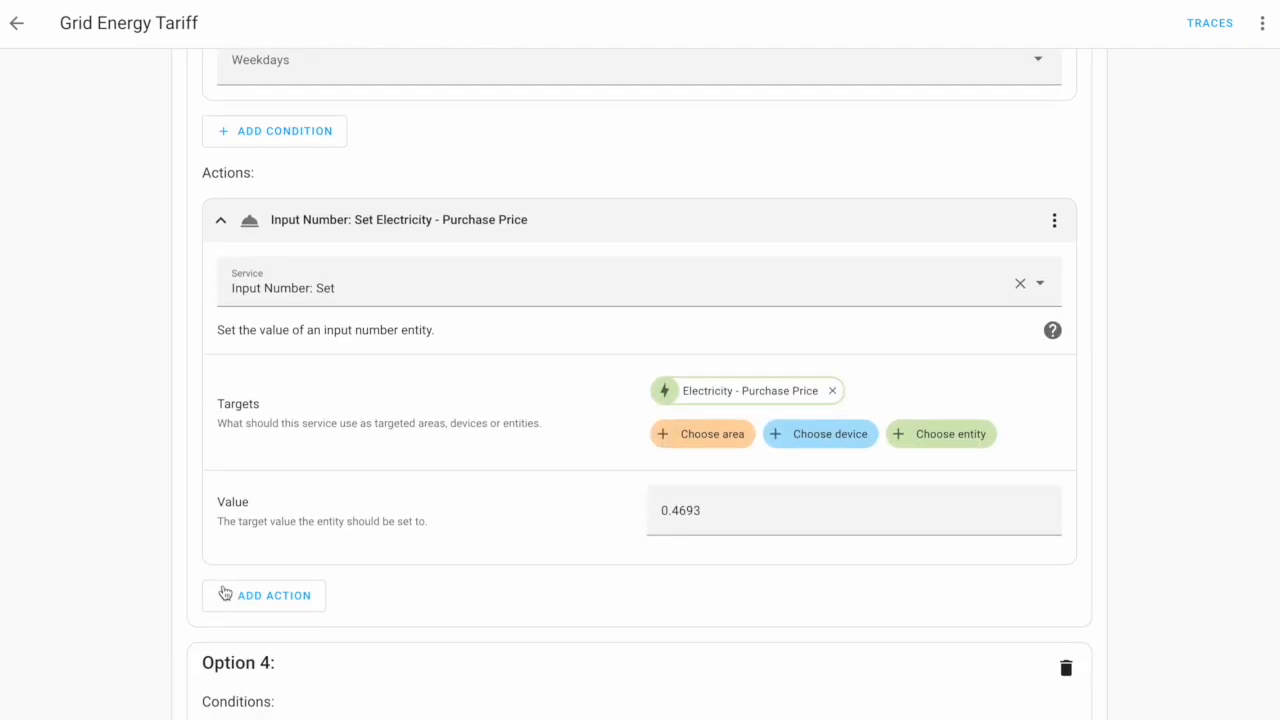
{"action": "scroll", "scroll_direction": "down", "scroll_amount": 3}
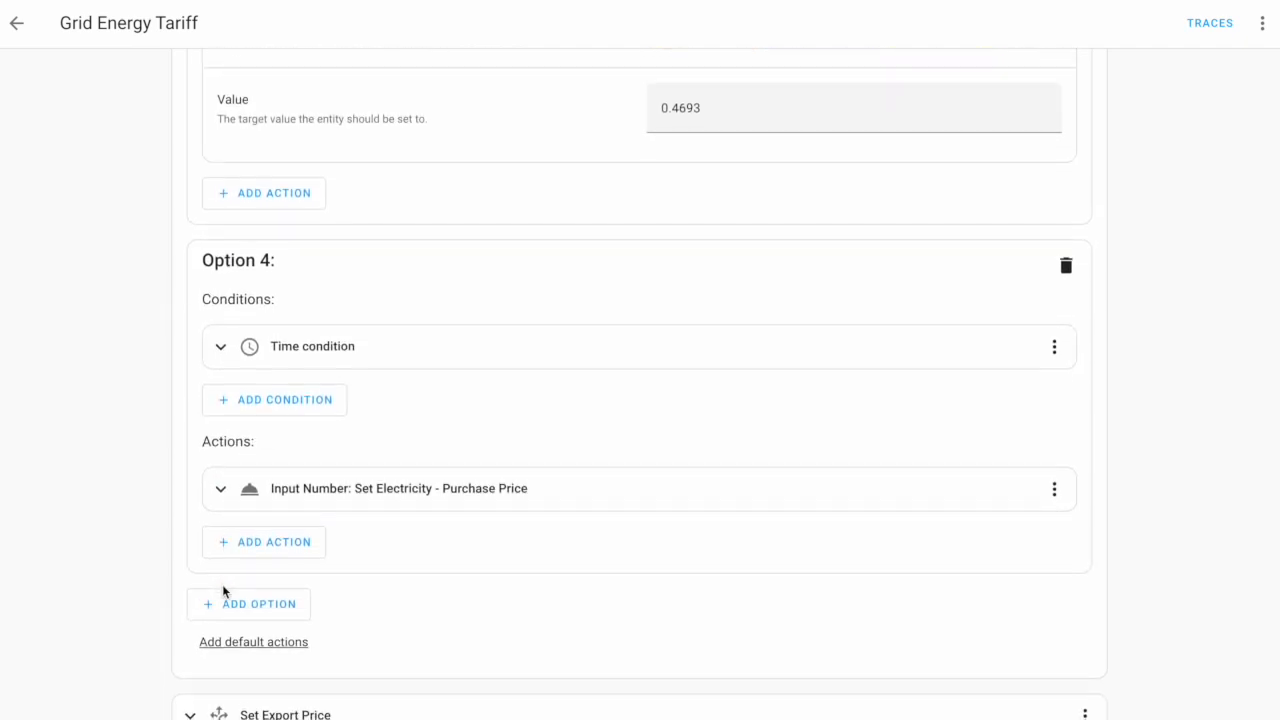
{"action": "left_click", "coordinate": [398, 488]}
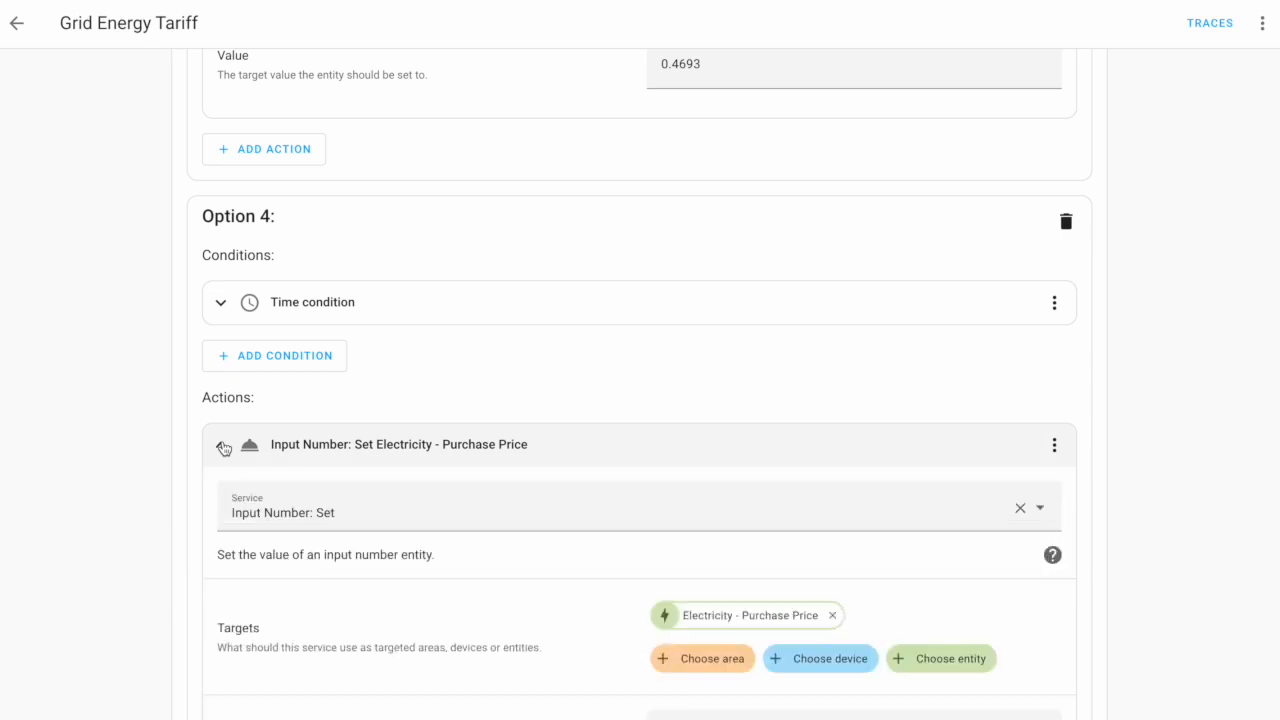
{"action": "scroll", "scroll_direction": "down", "scroll_amount": 3}
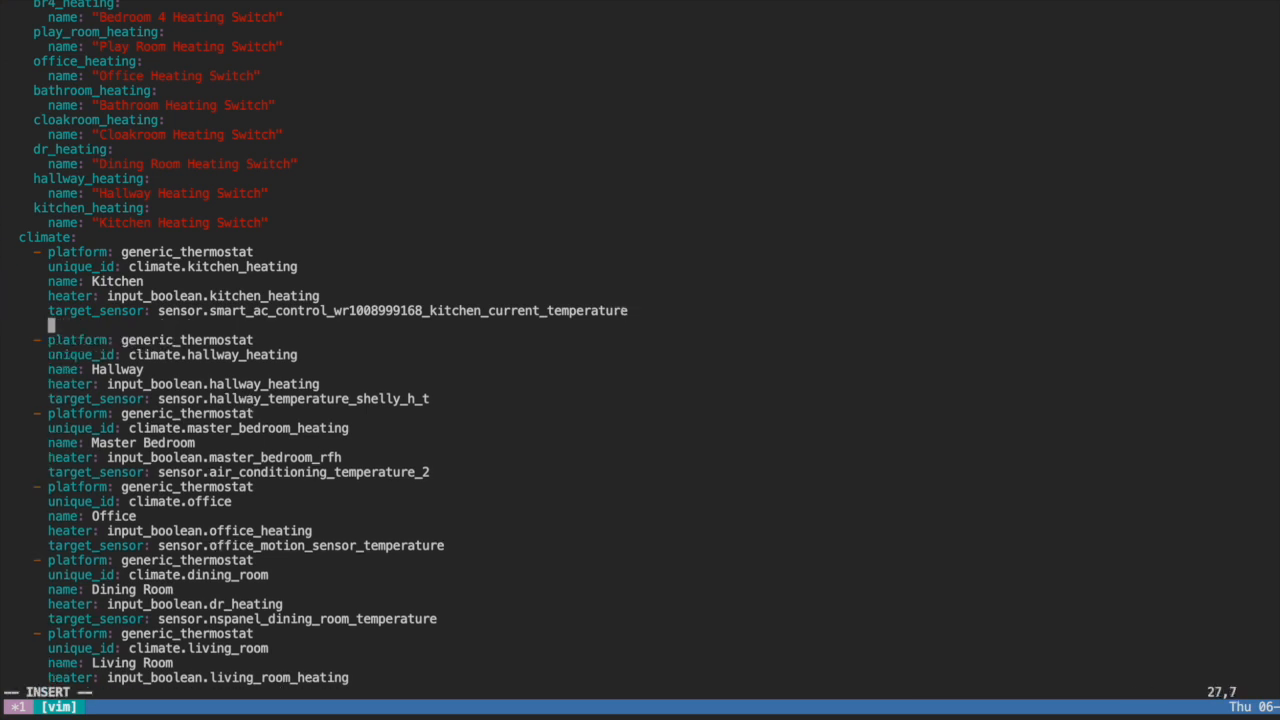
{"action": "type", "text": "min_cycle_duration: 300"}
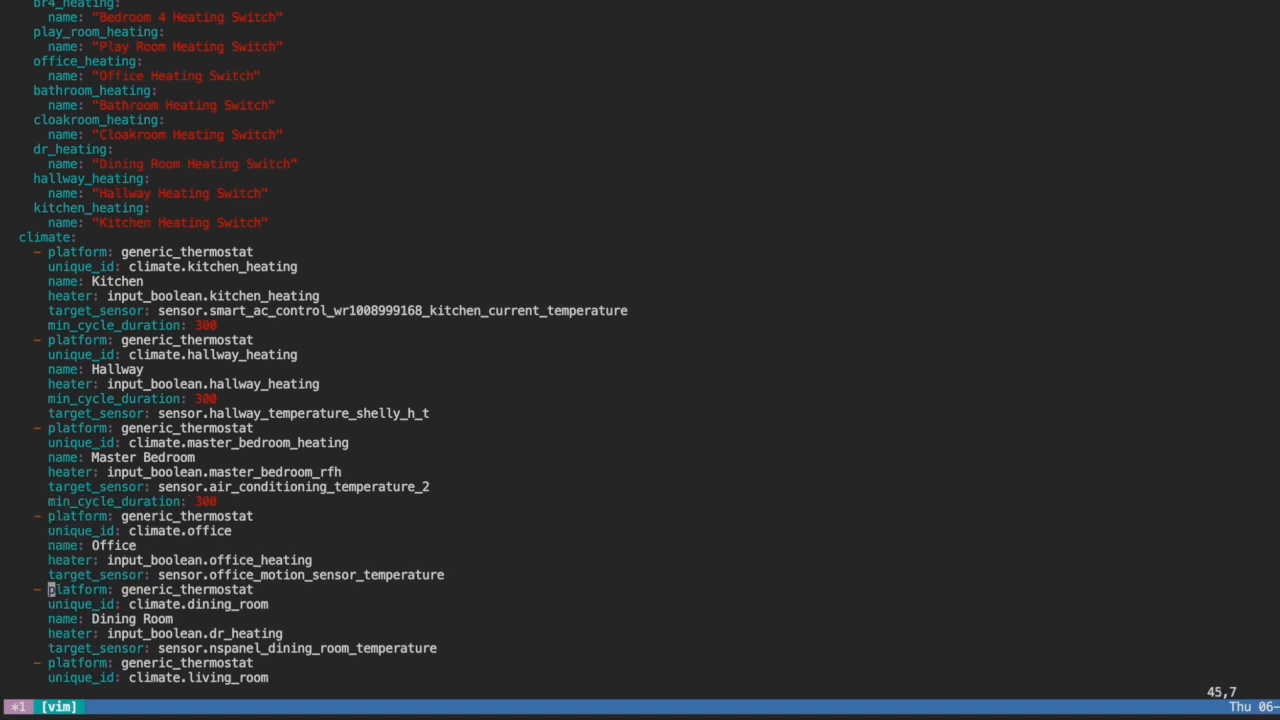
{"action": "scroll", "scroll_direction": "down", "scroll_amount": 3}
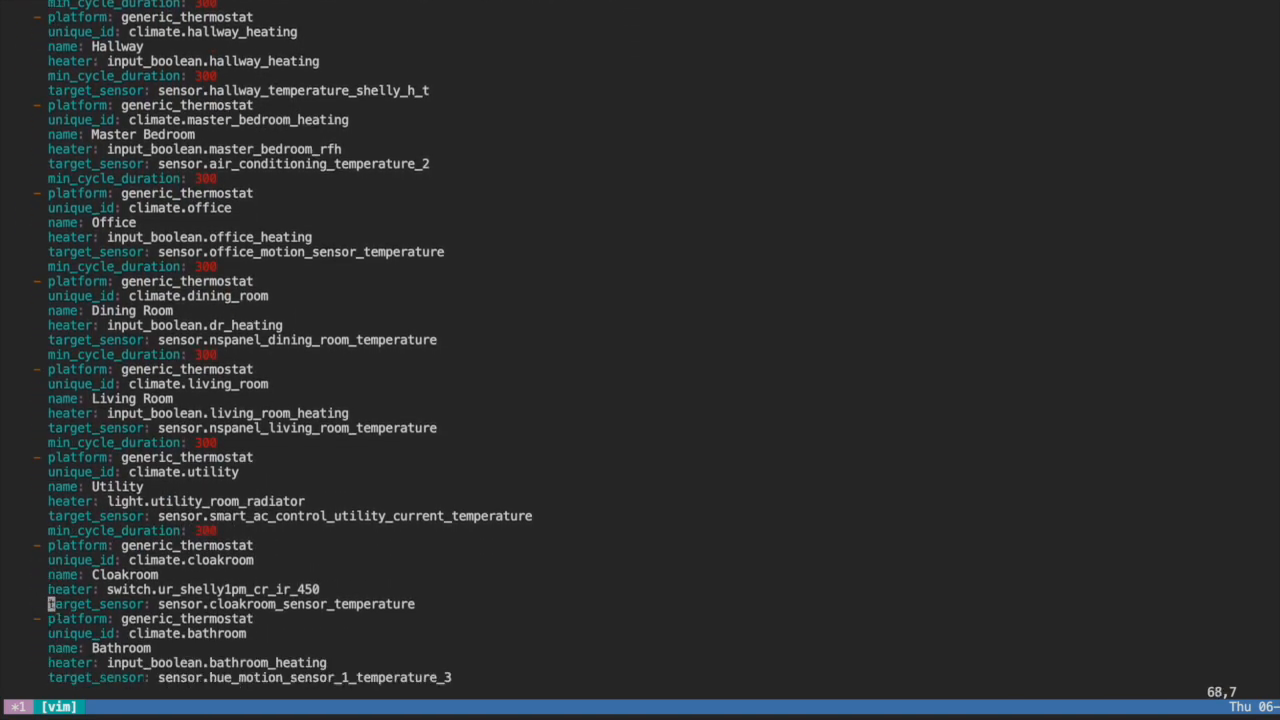
{"action": "scroll", "scroll_direction": "down", "scroll_amount": 3}
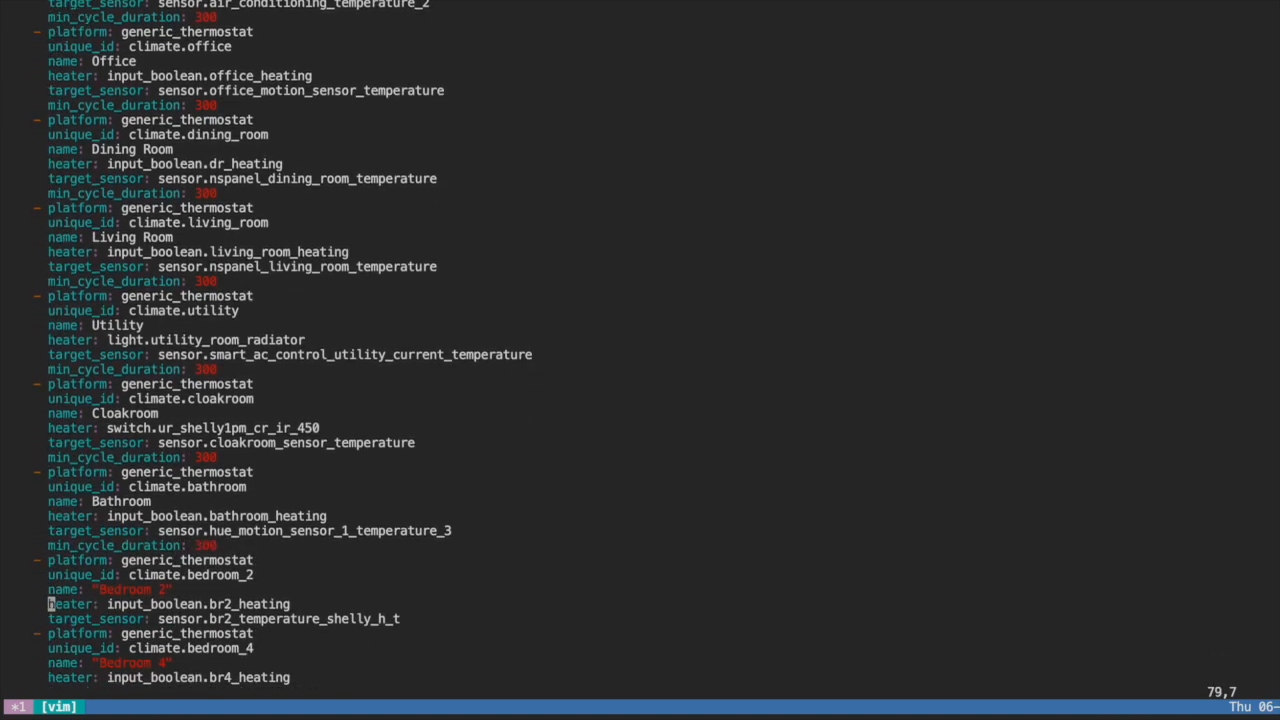
{"action": "scroll", "scroll_direction": "down", "scroll_amount": 3}
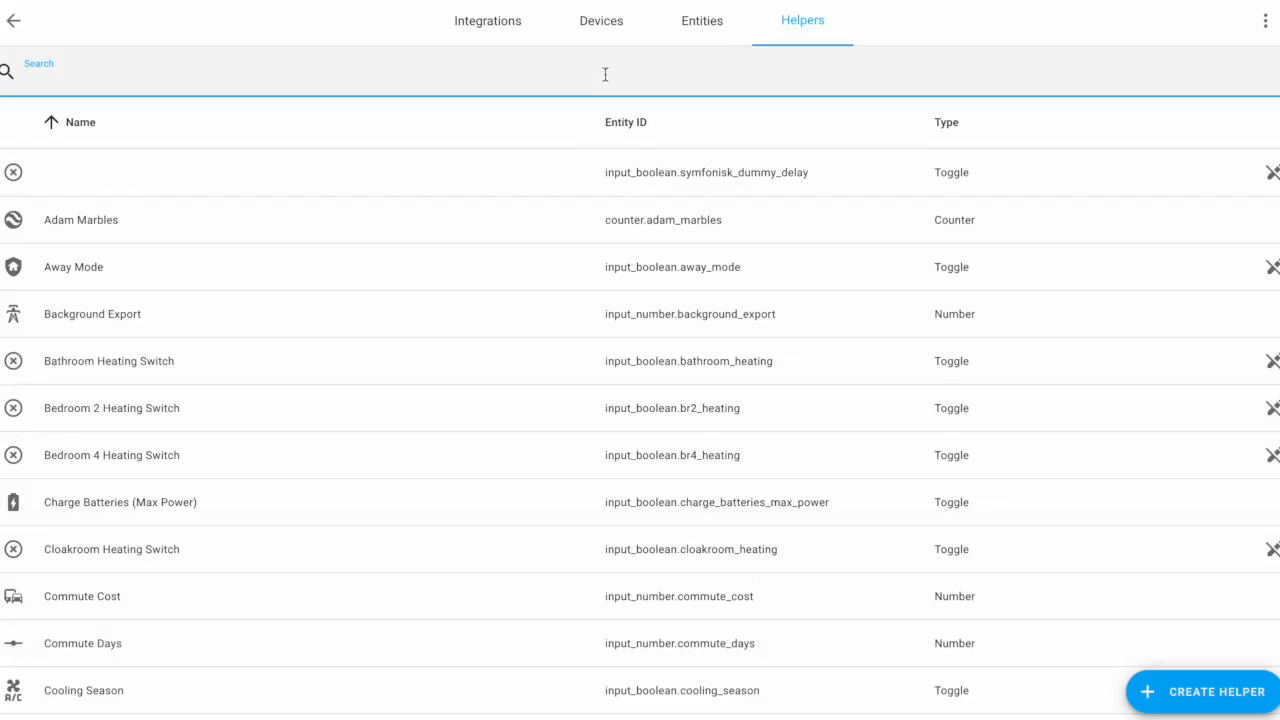
Filter helpers by 'SEASO' and view the Cooling Season toggle's details.
{"action": "type", "text": "SEASO"}
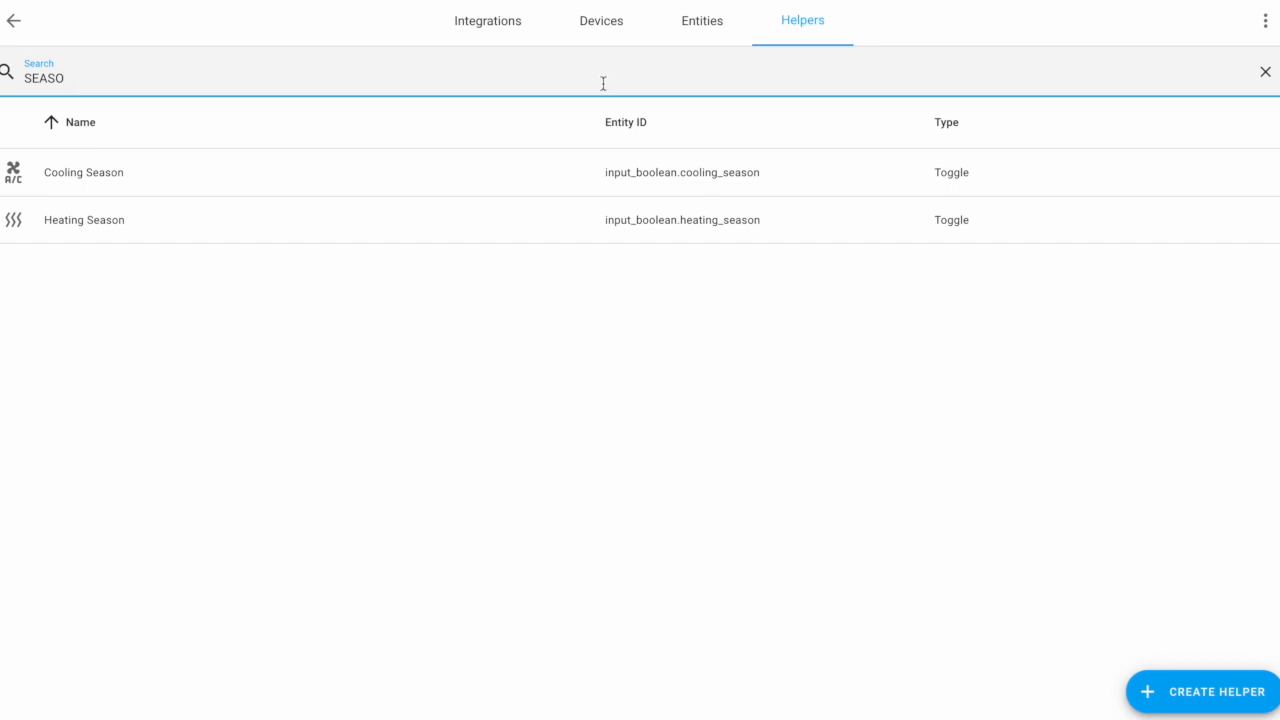
{"action": "left_click", "coordinate": [84, 218]}
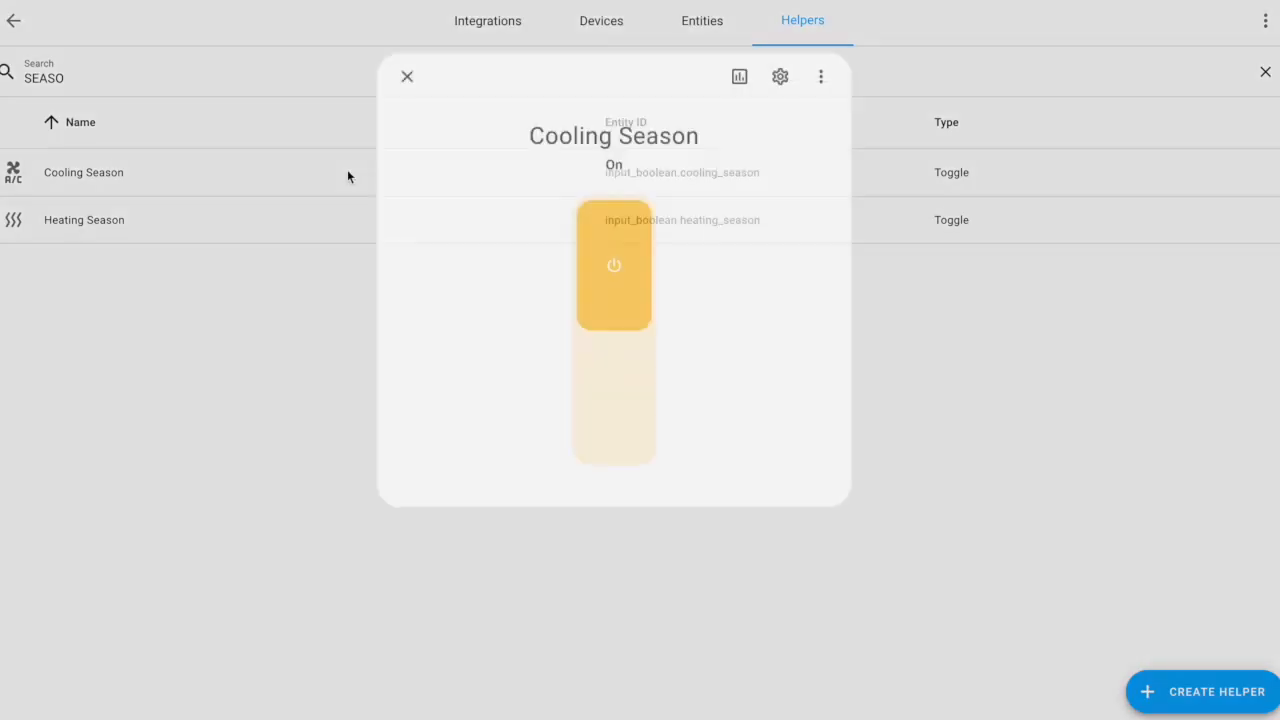
{"action": "left_click", "coordinate": [408, 76]}
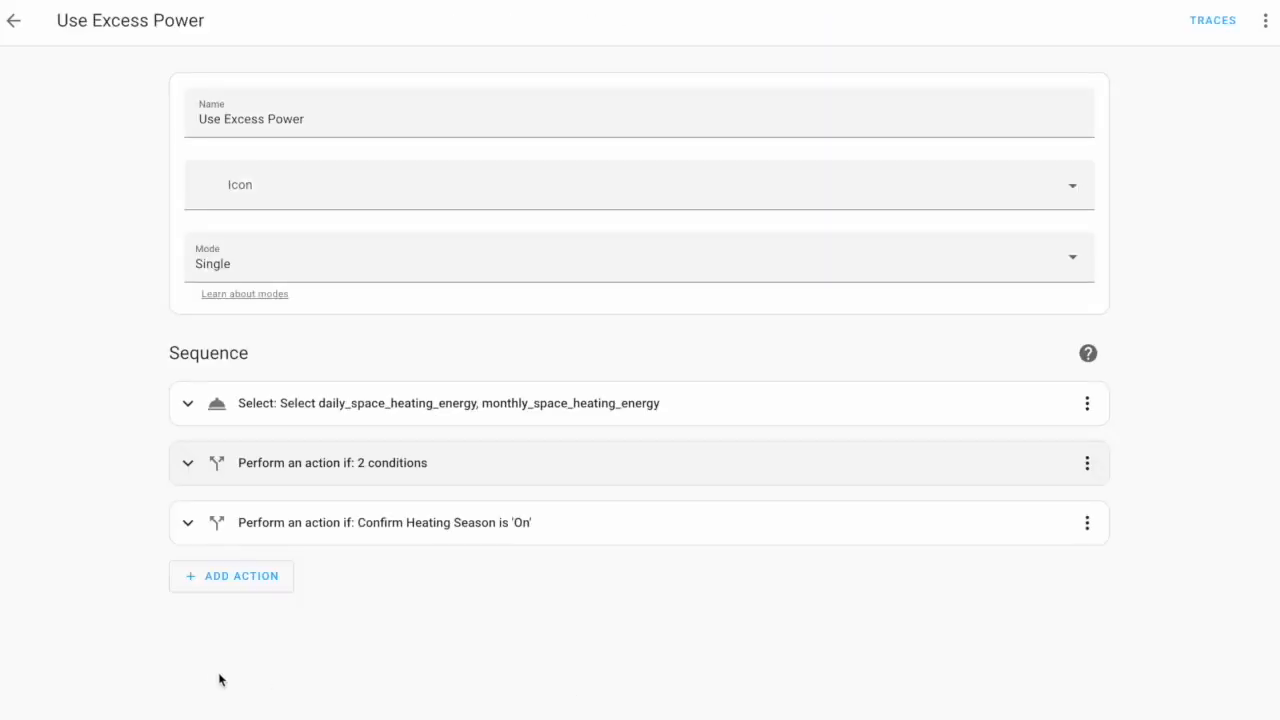
{"action": "mouse_move", "coordinate": [420, 584]}
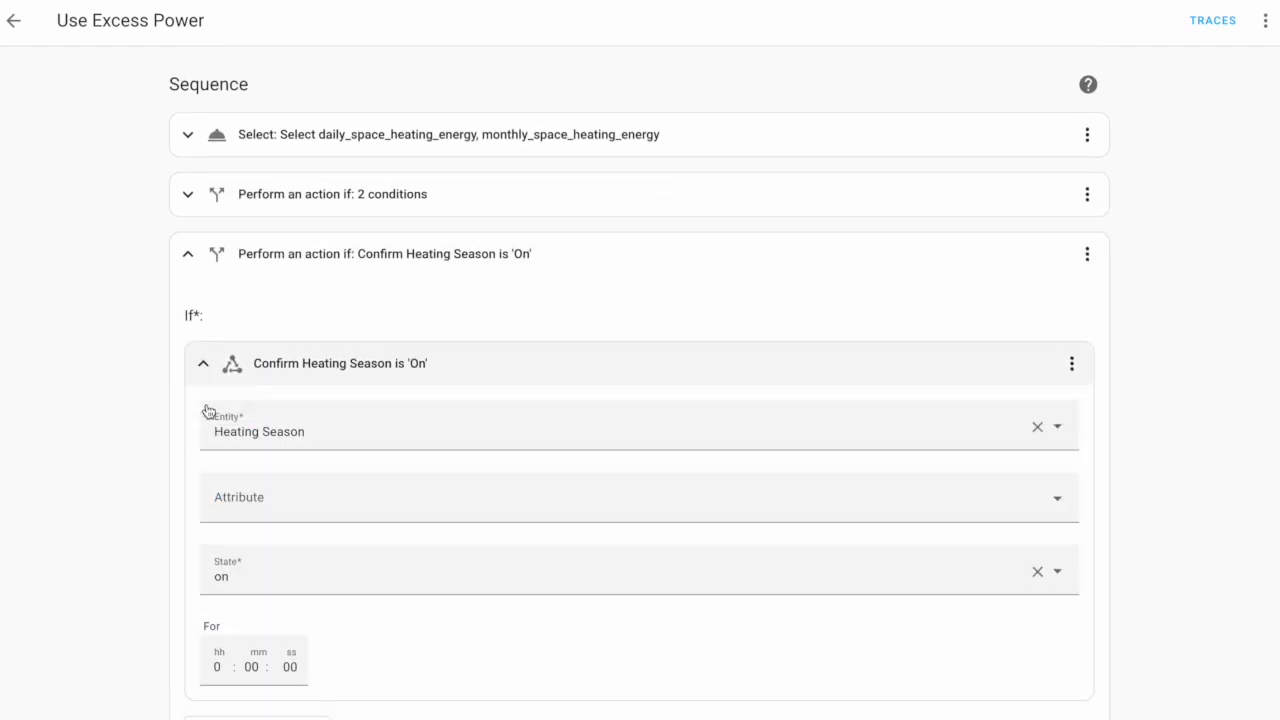
Show the Use Excess Power script's boost-heating repeat step as YAML.
{"action": "scroll", "scroll_direction": "down", "scroll_amount": 3}
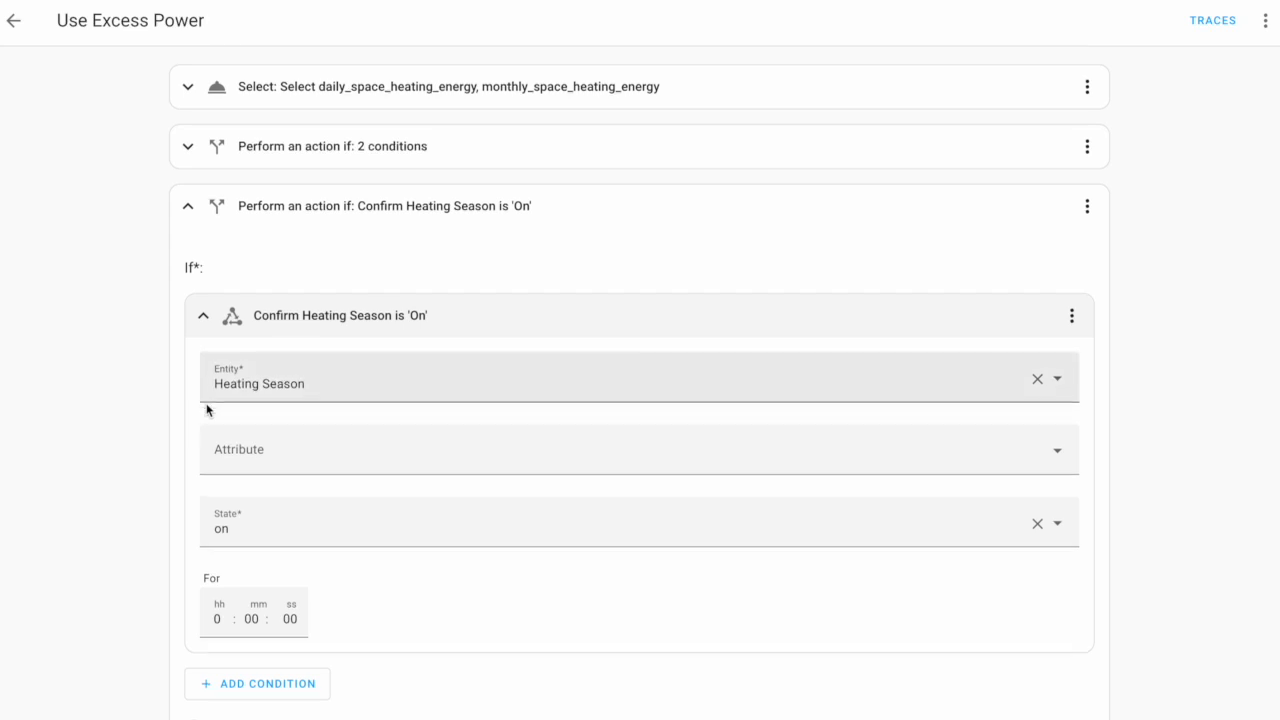
{"action": "scroll", "scroll_direction": "down", "scroll_amount": 3}
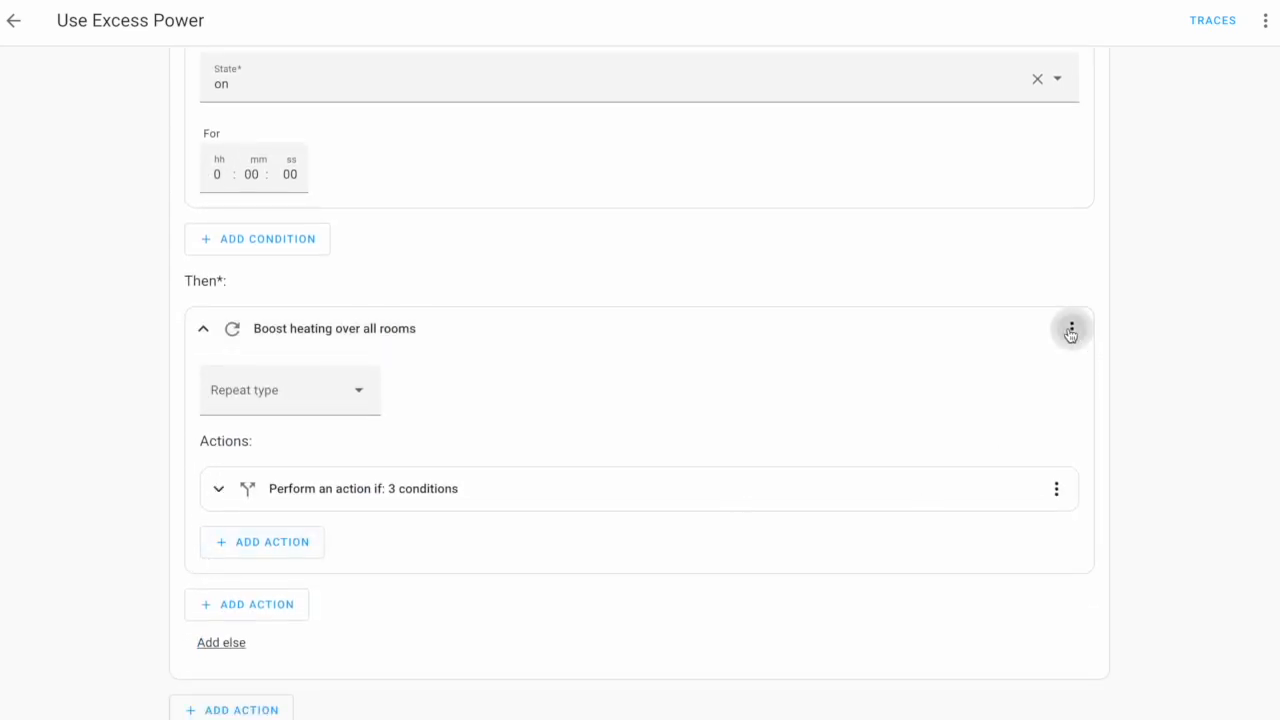
{"action": "left_click", "coordinate": [1070, 328]}
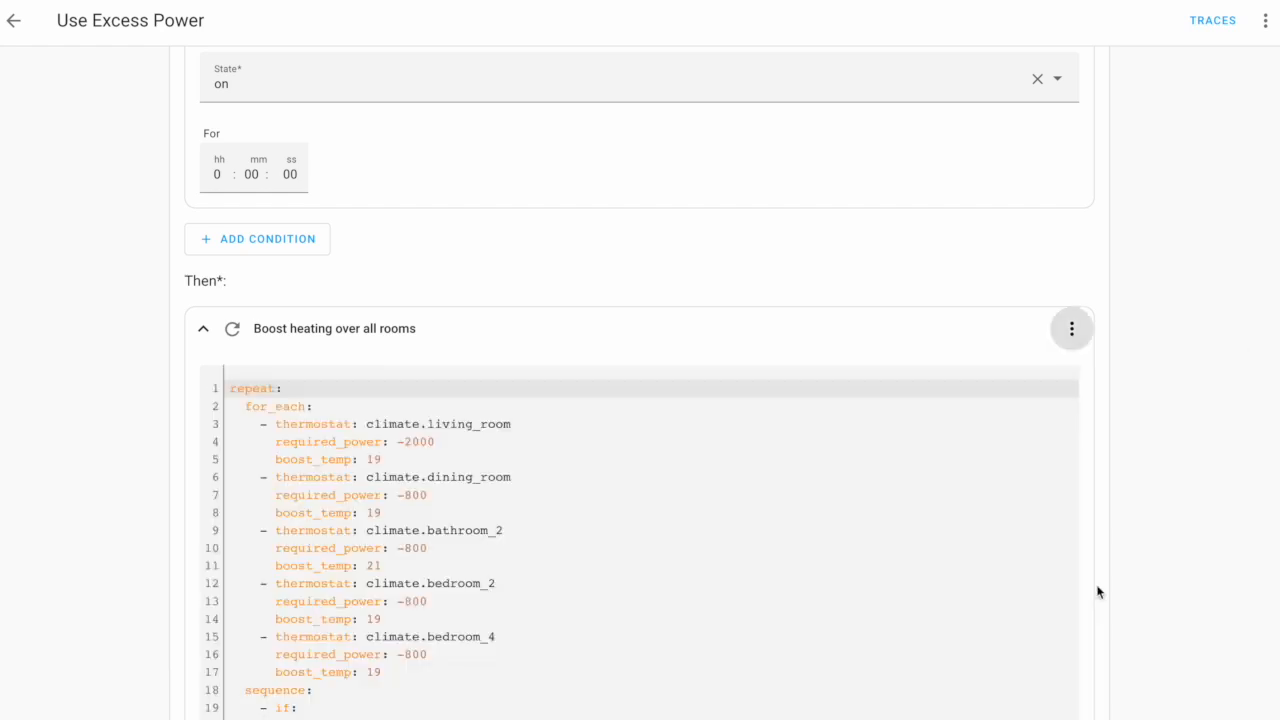
{"action": "scroll", "scroll_direction": "down", "scroll_amount": 3}
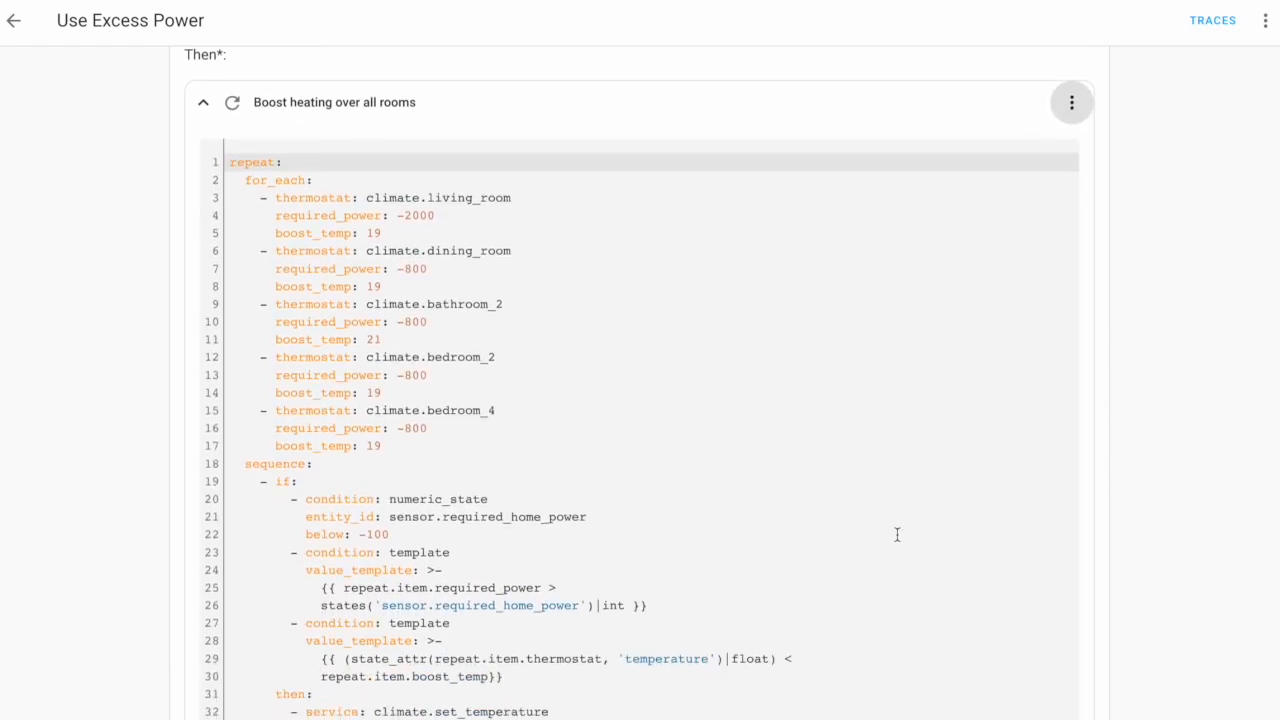
{"action": "scroll", "scroll_direction": "down", "scroll_amount": 3}
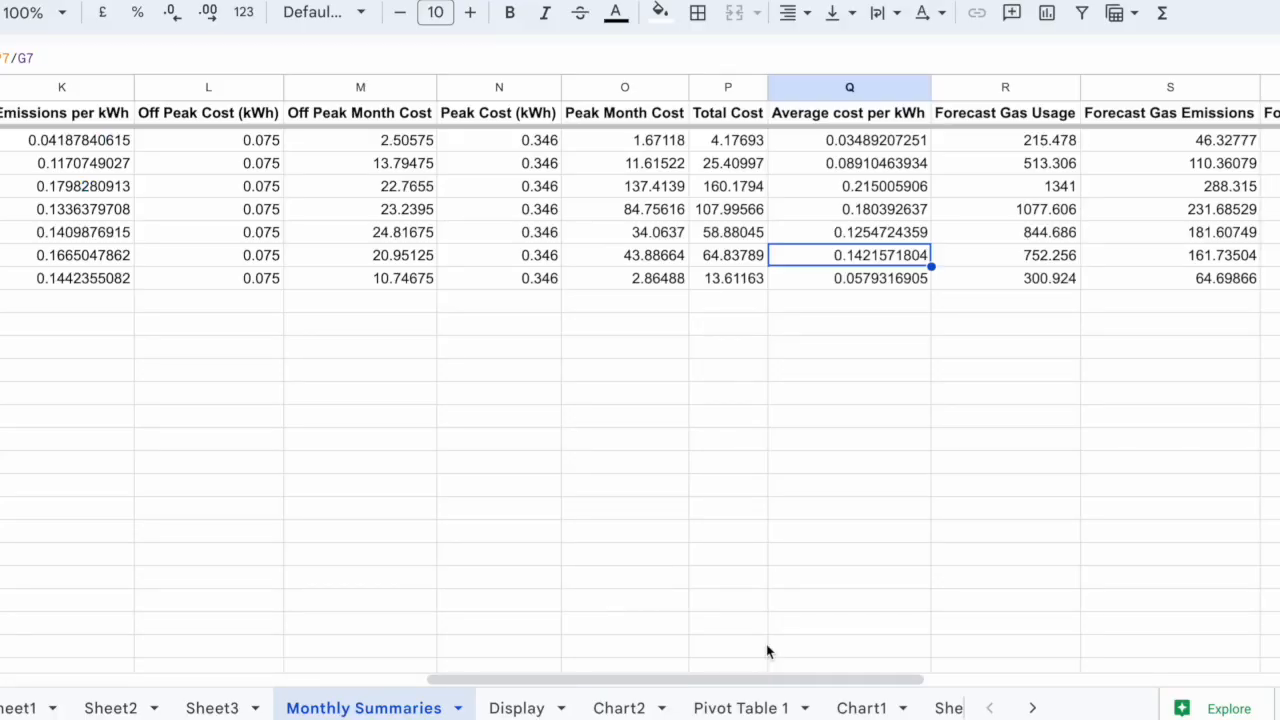
{"action": "mouse_move", "coordinate": [876, 432]}
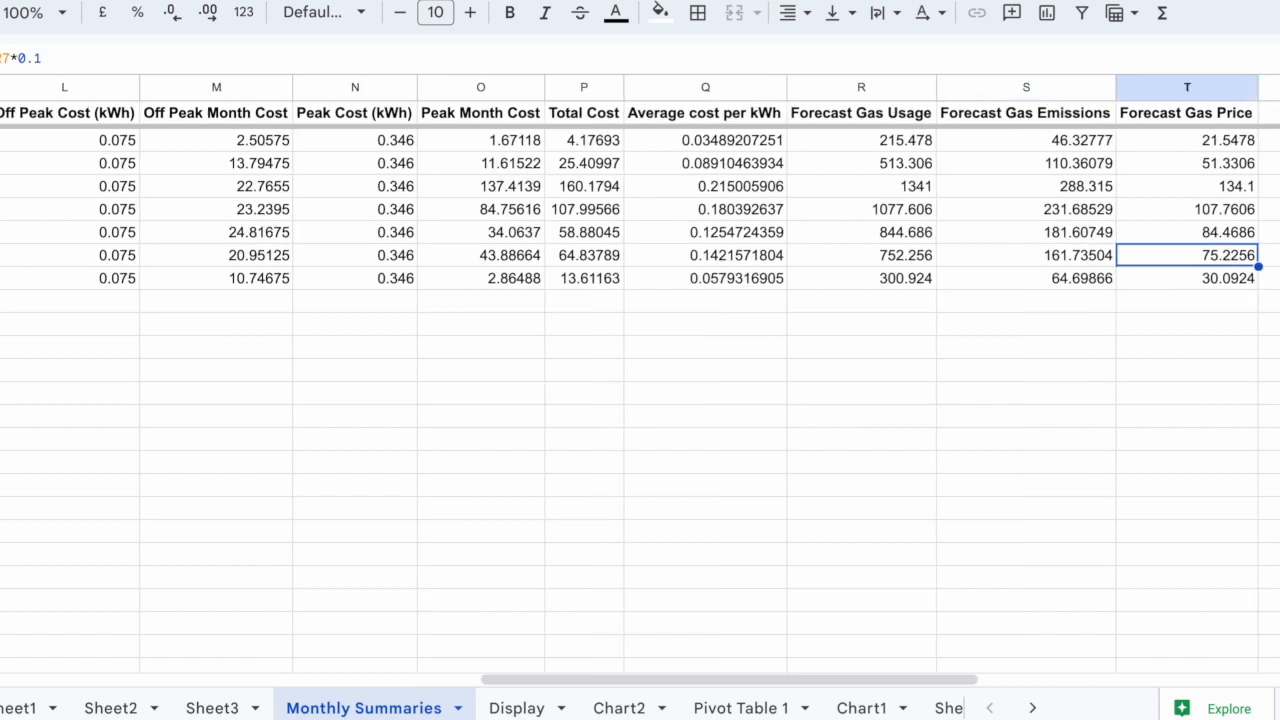
{"action": "mouse_move", "coordinate": [624, 474]}
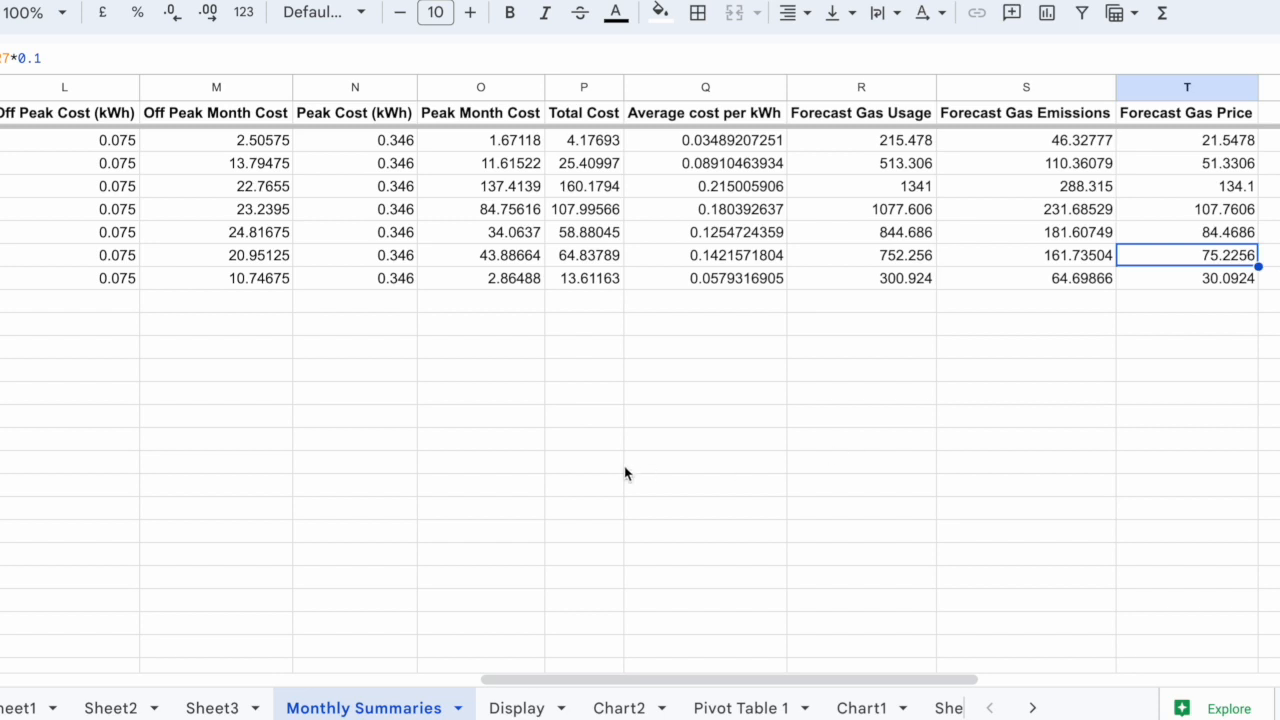
Select the Monthly Summaries cell for the Forecast Gas Price column.
{"action": "left_click", "coordinate": [584, 256]}
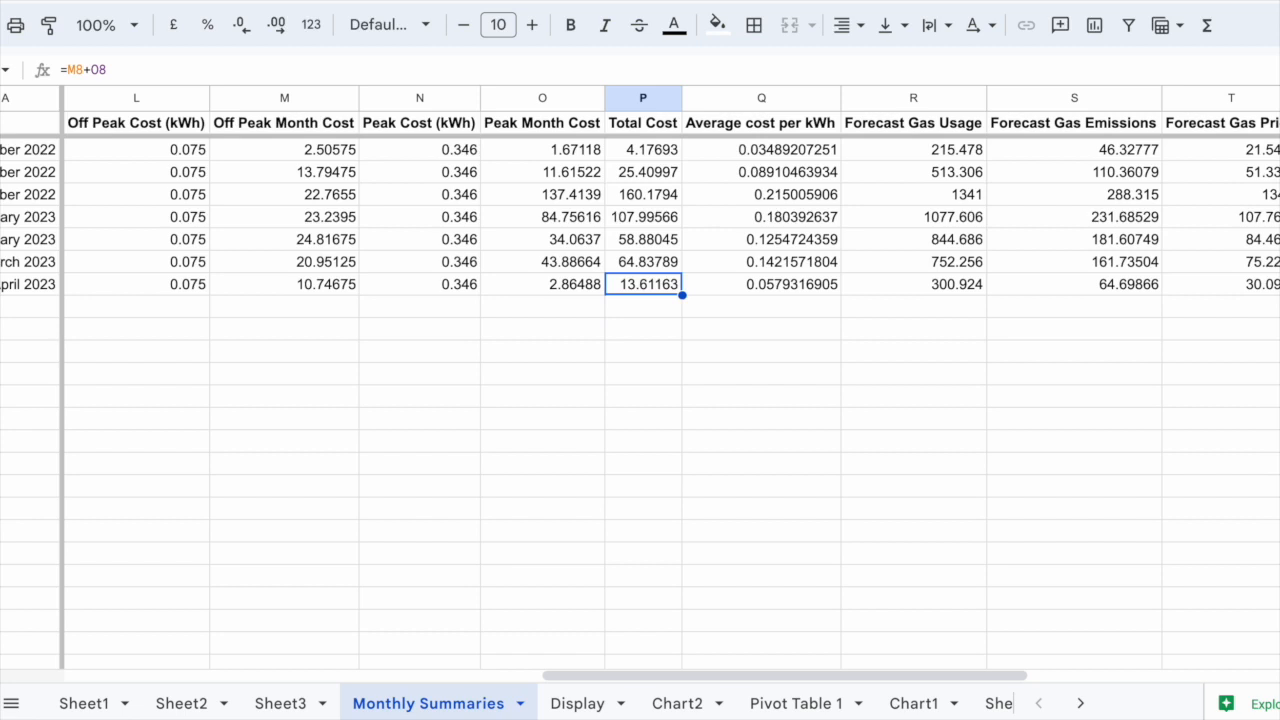
{"action": "left_click", "coordinate": [760, 284]}
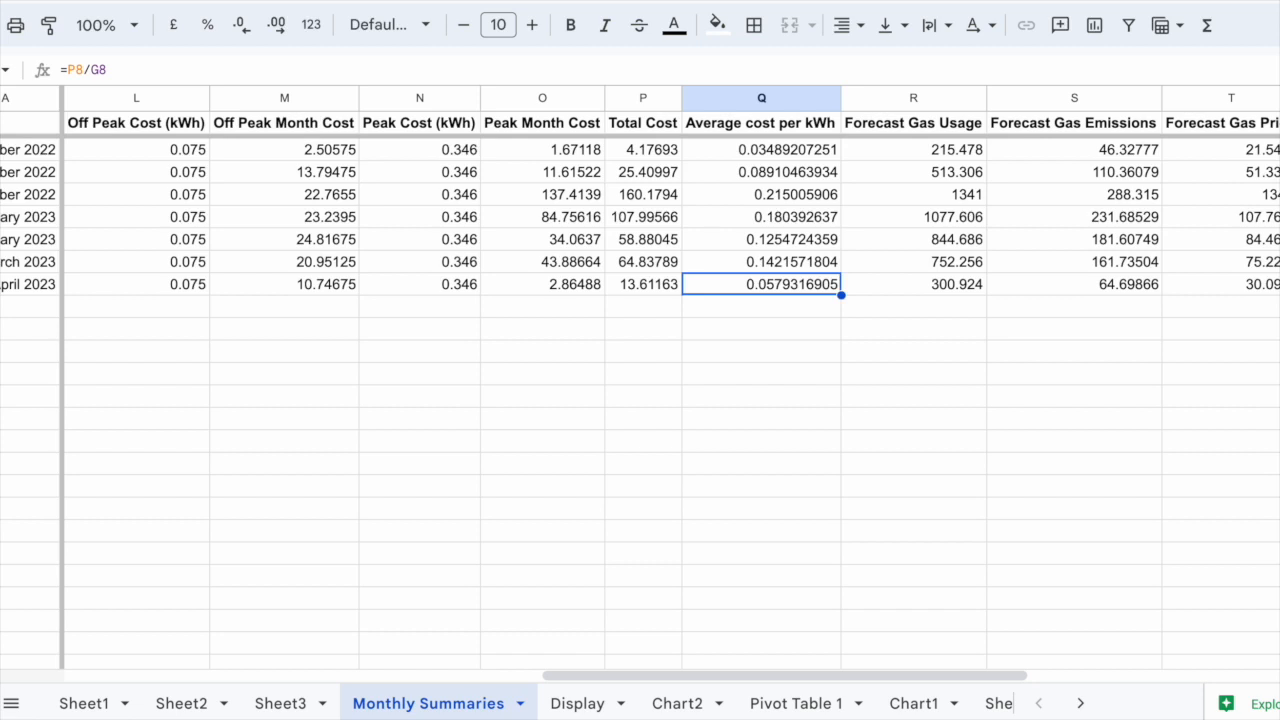
{"action": "left_click", "coordinate": [912, 284]}
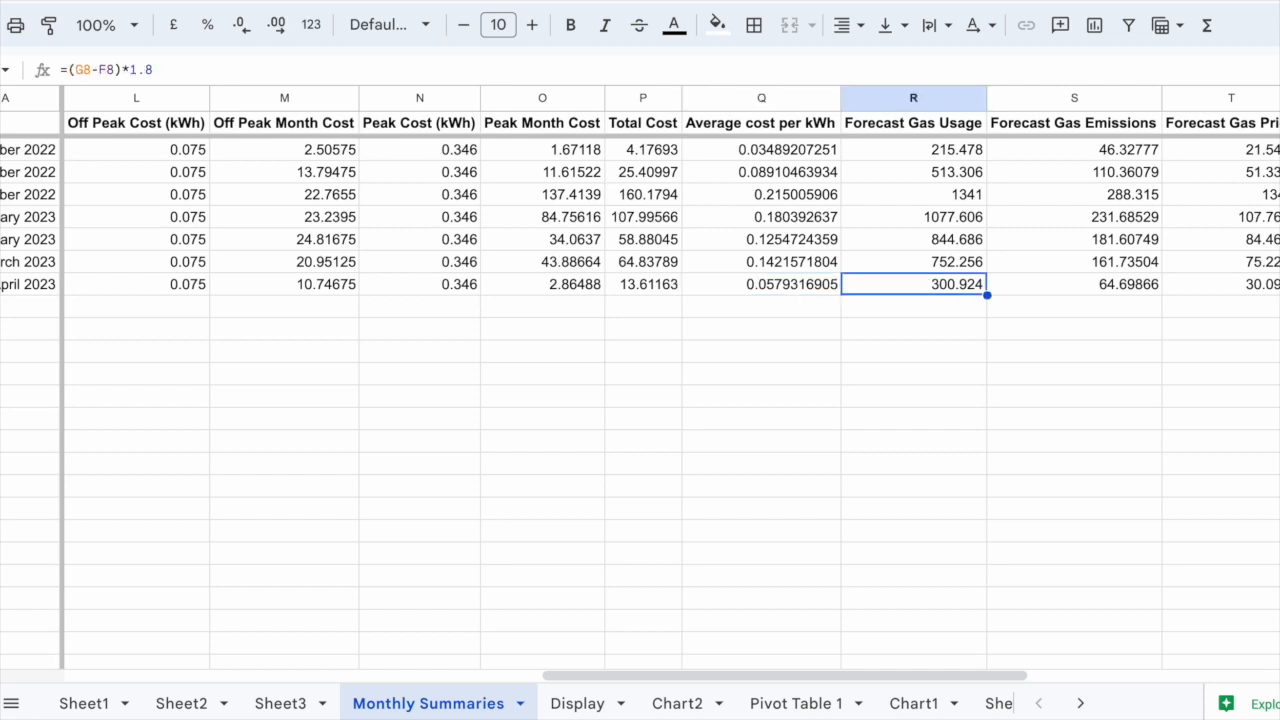